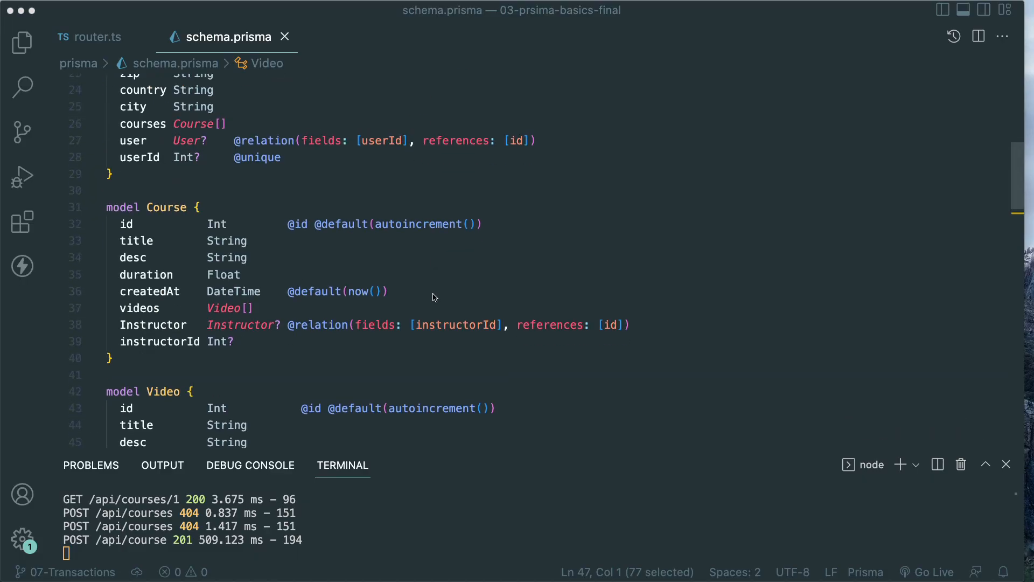
Step: Scroll through the Instructor and Course models in schema.prisma
scroll("up", 3)
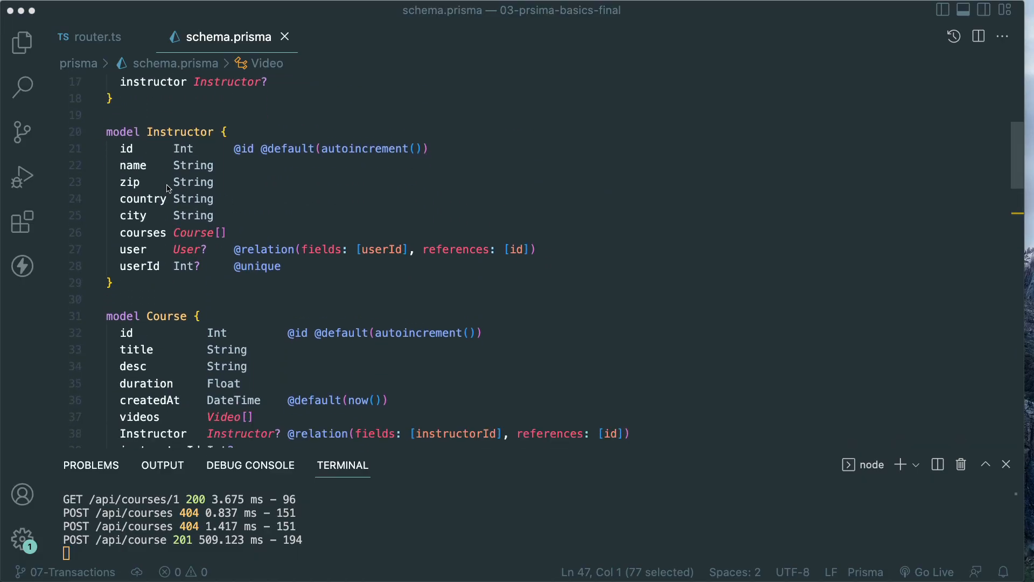
scroll("down", 3)
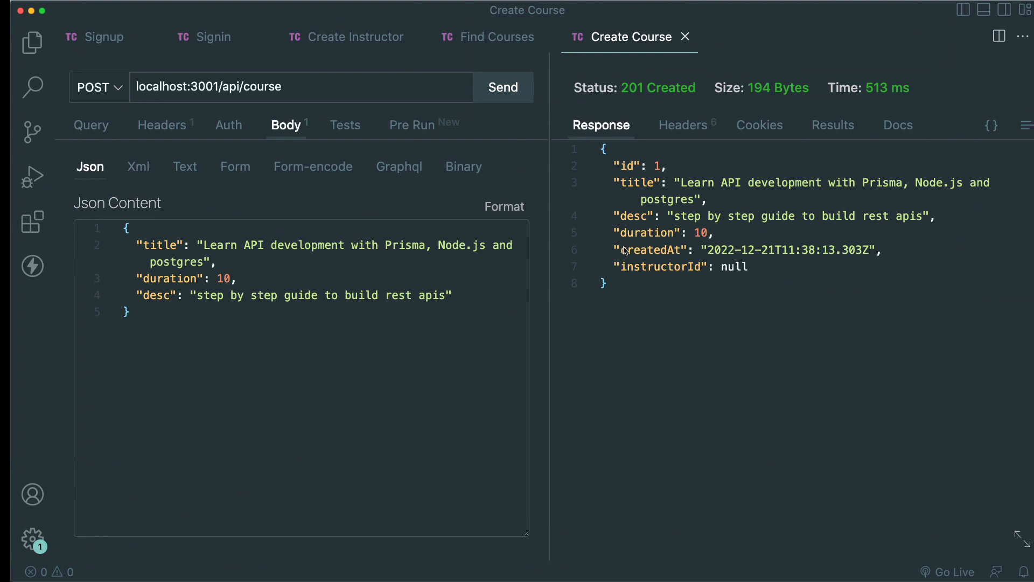
Step: Sign up a new user with an edited email, then sign in with it
left_click(203, 37)
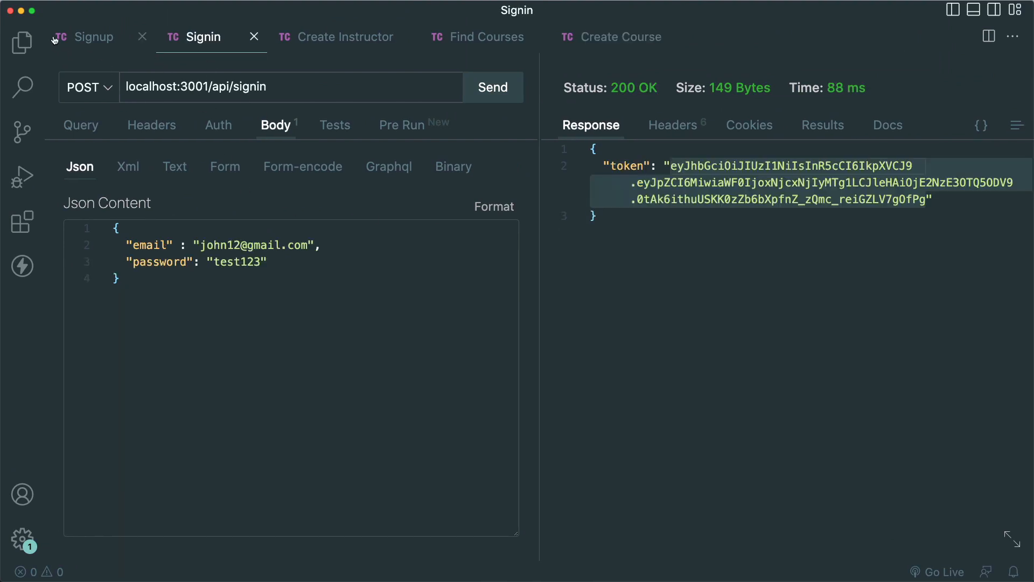
left_click(84, 36)
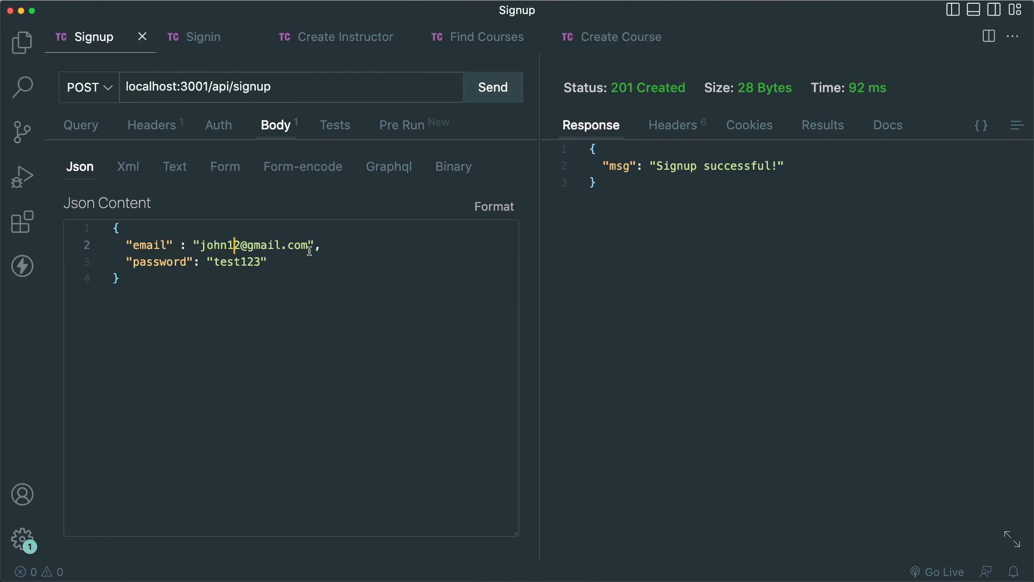
type("3")
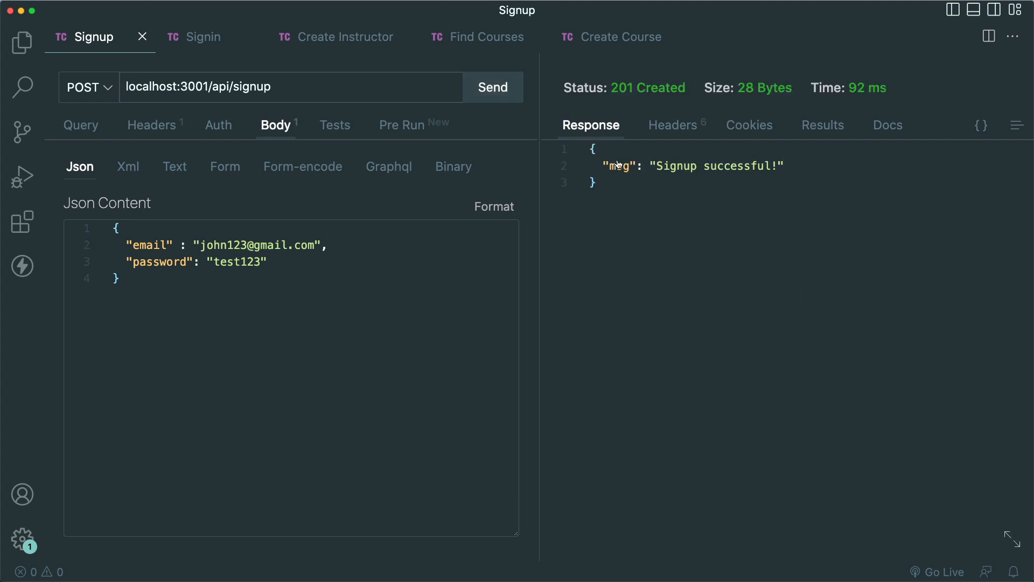
left_click(203, 36)
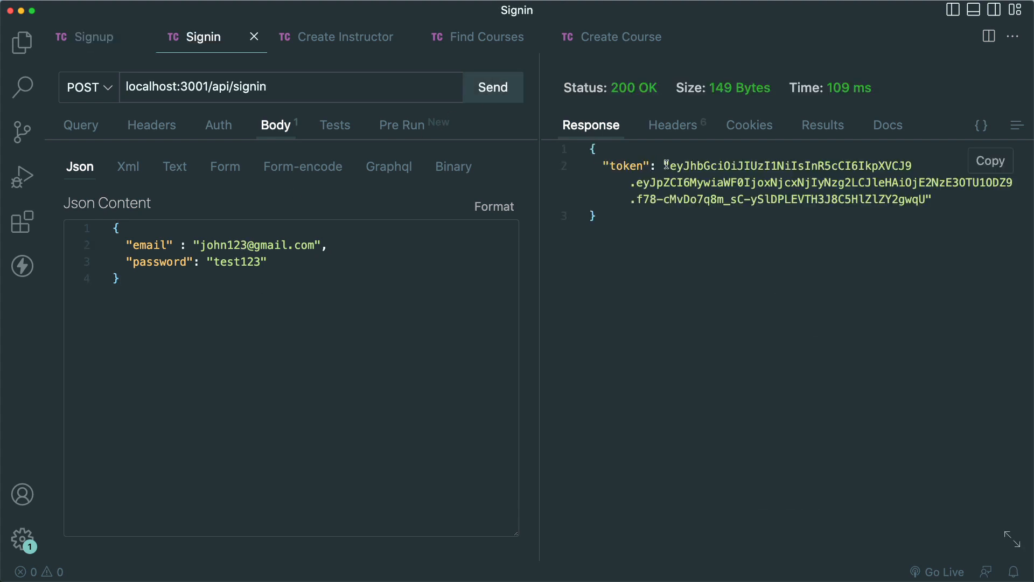
Step: Copy the returned token into the request headers and create UK instructor Jany
left_click_drag(668, 165, 926, 199)
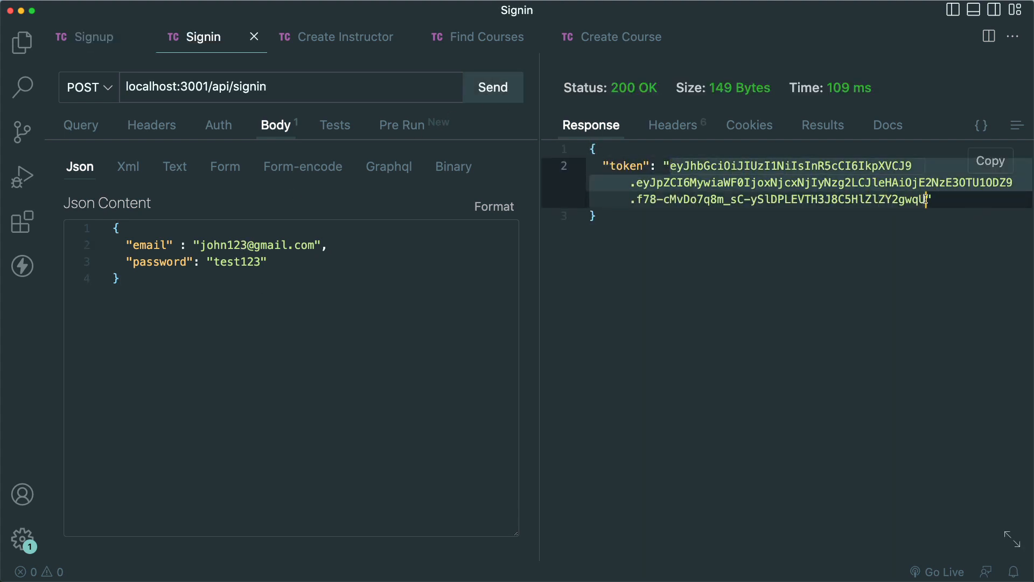
left_click(345, 36)
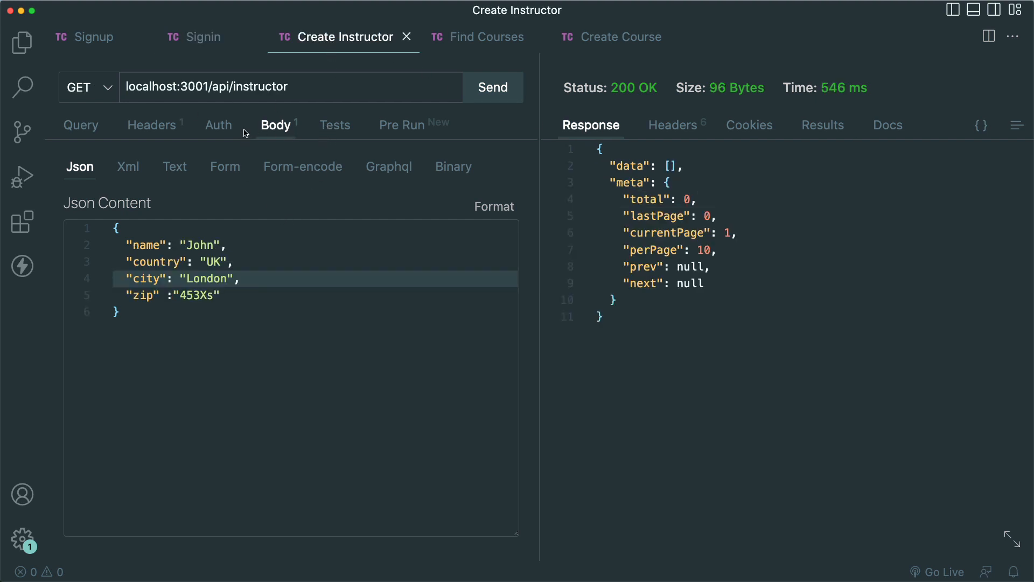
left_click(152, 125)
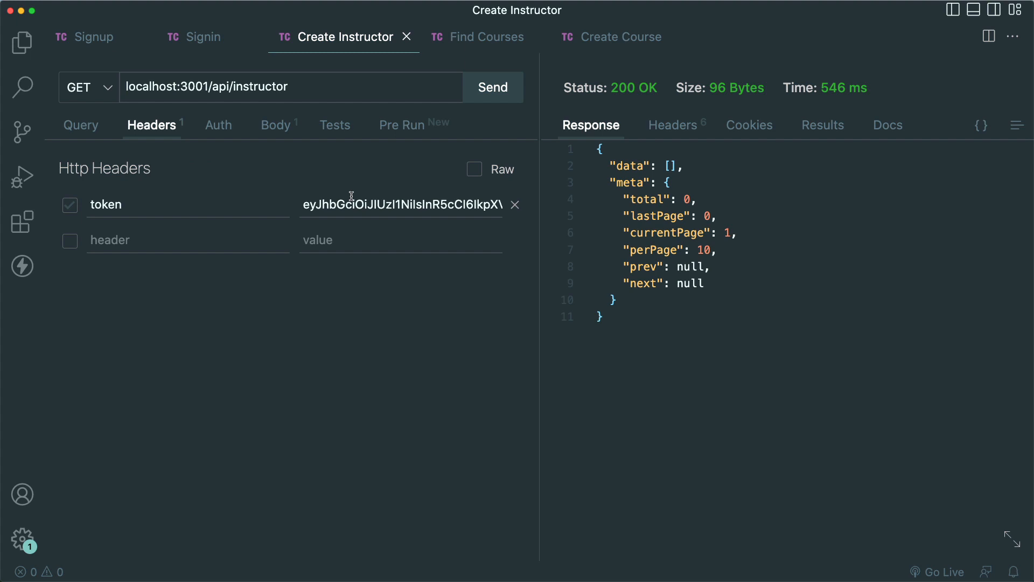
left_click(491, 86)
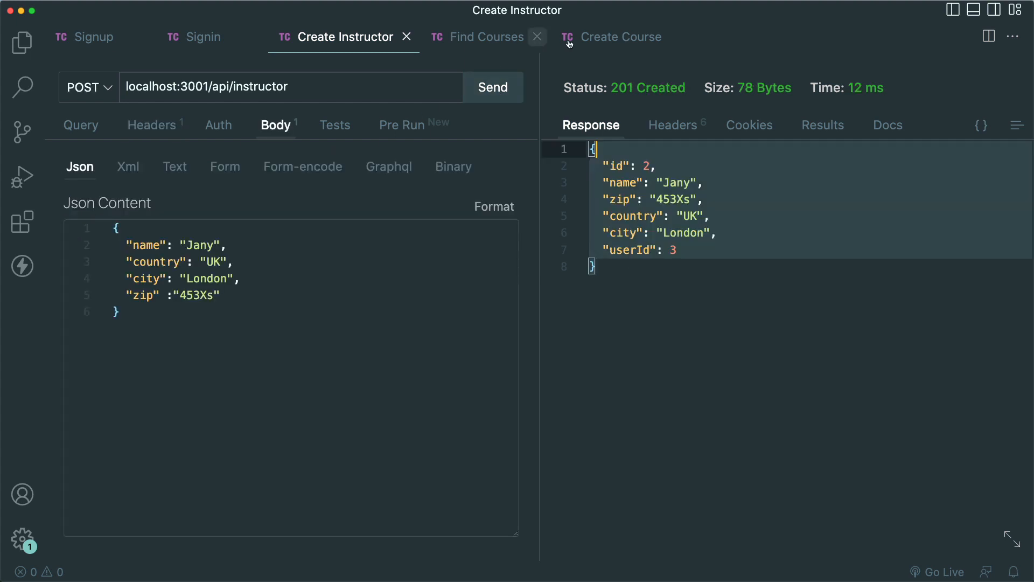
Step: Fetch courses page 1, check Create Course, then refetch to see course 3 with instructor John
left_click(487, 38)
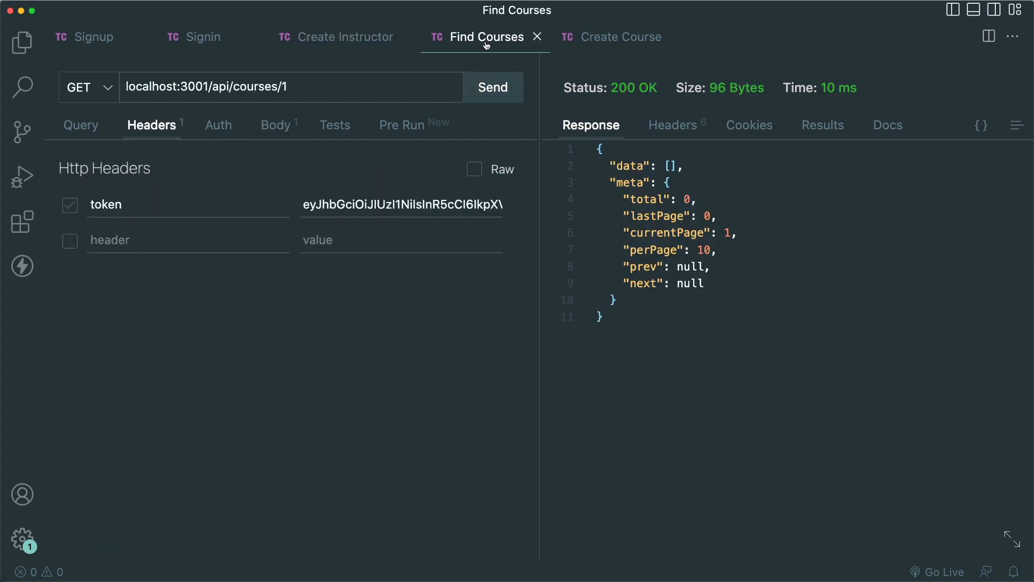
left_click(493, 87)
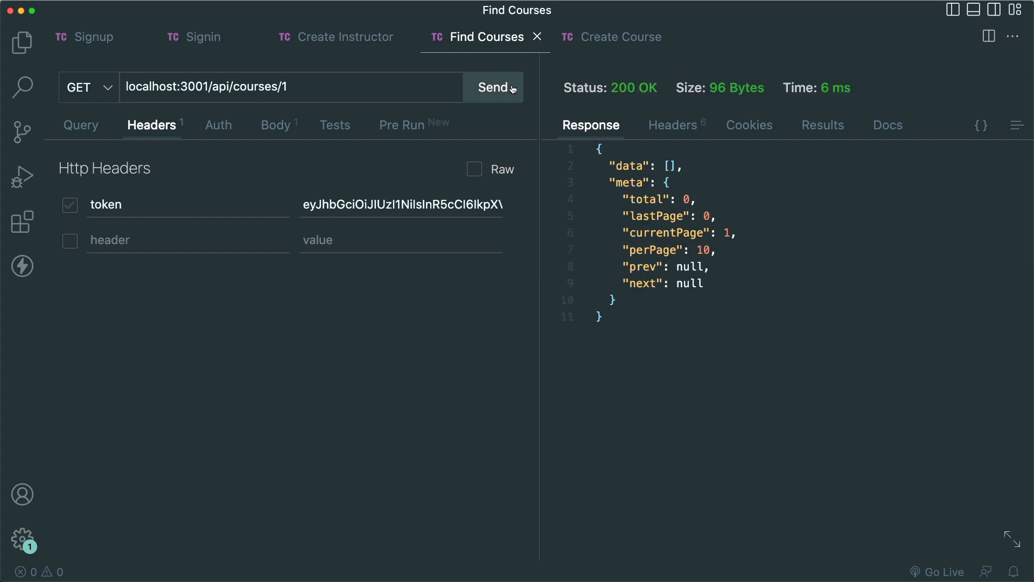
left_click(619, 36)
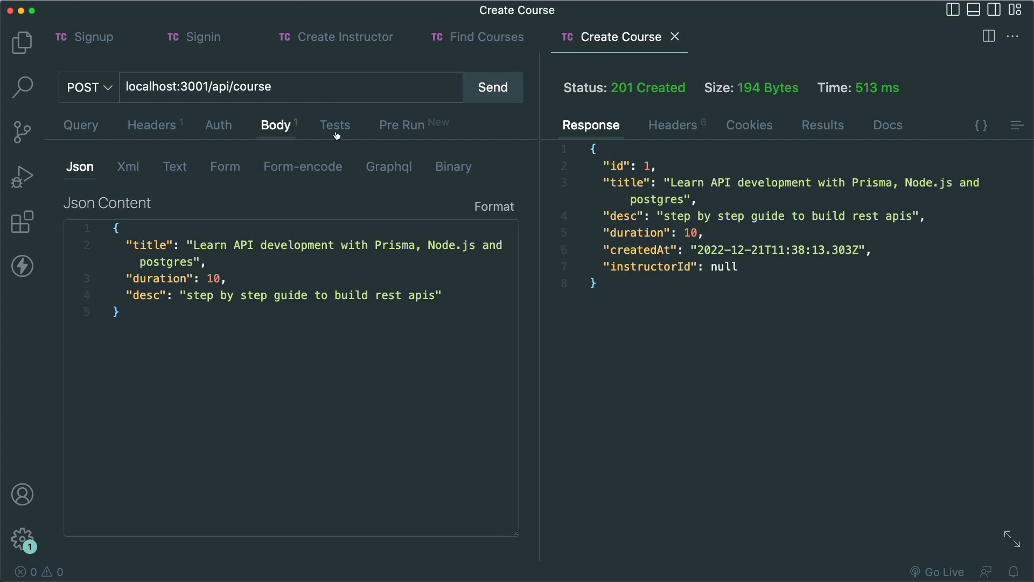
mouse_move(242, 261)
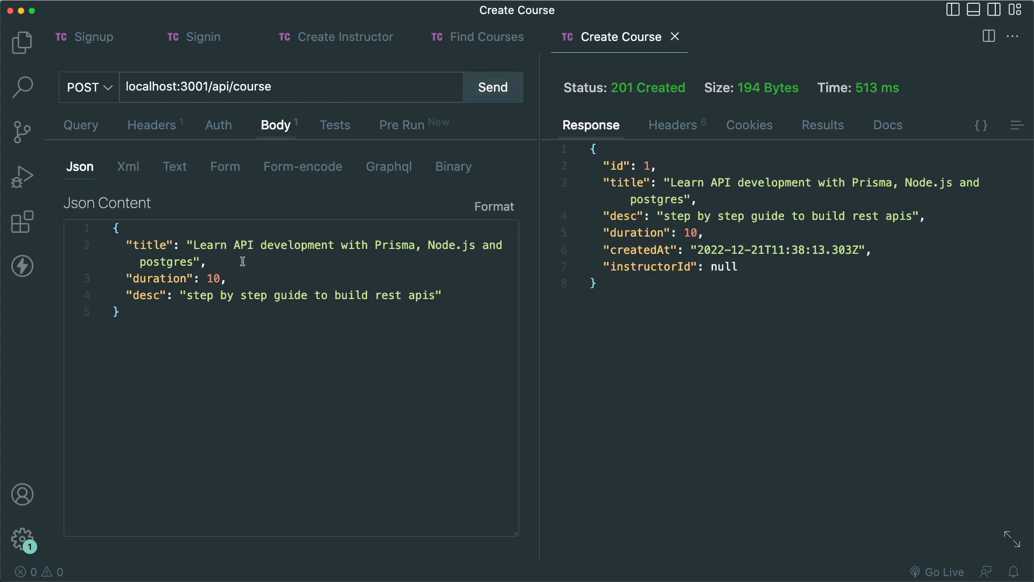
left_click(487, 37)
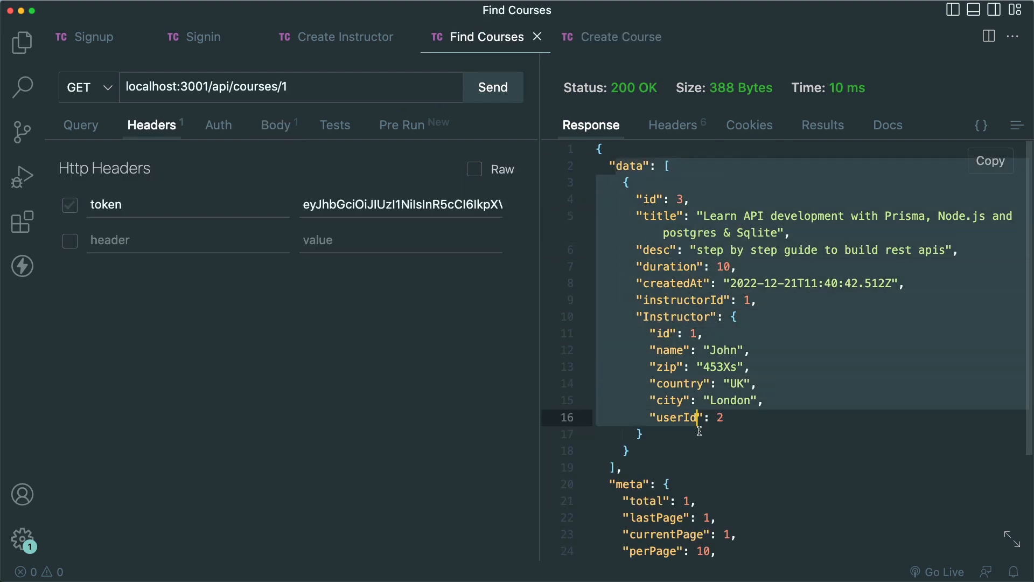
scroll("down", 3)
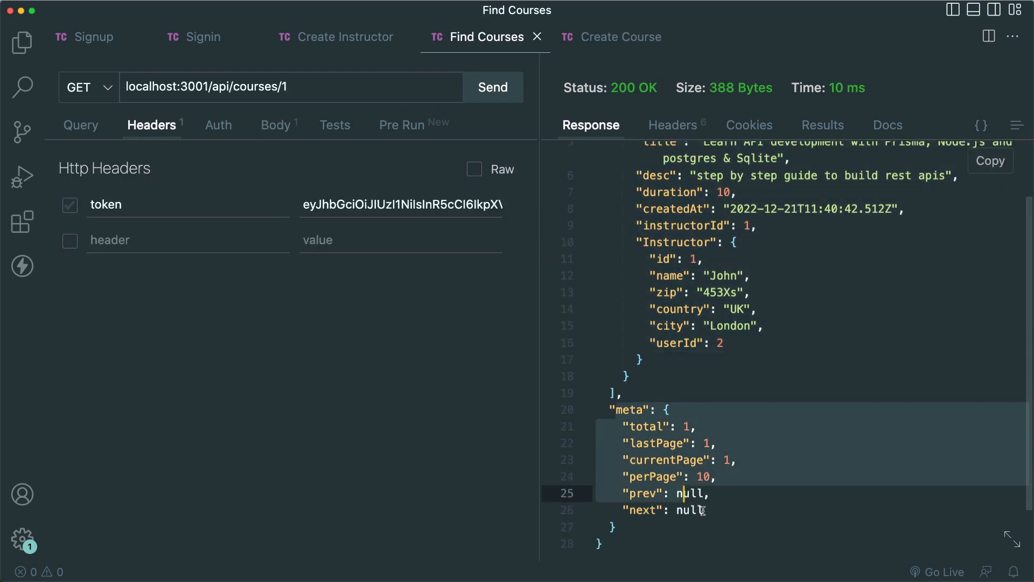